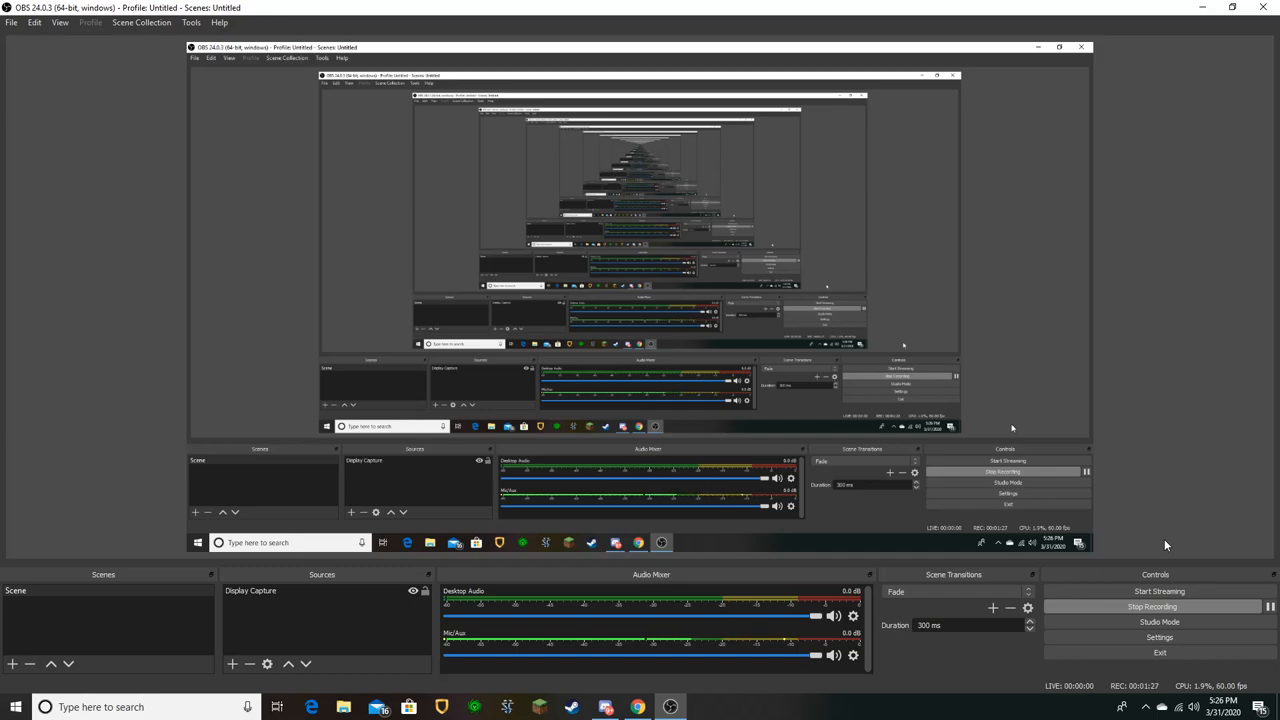
{"action": "mouse_move", "coordinate": [532, 460]}
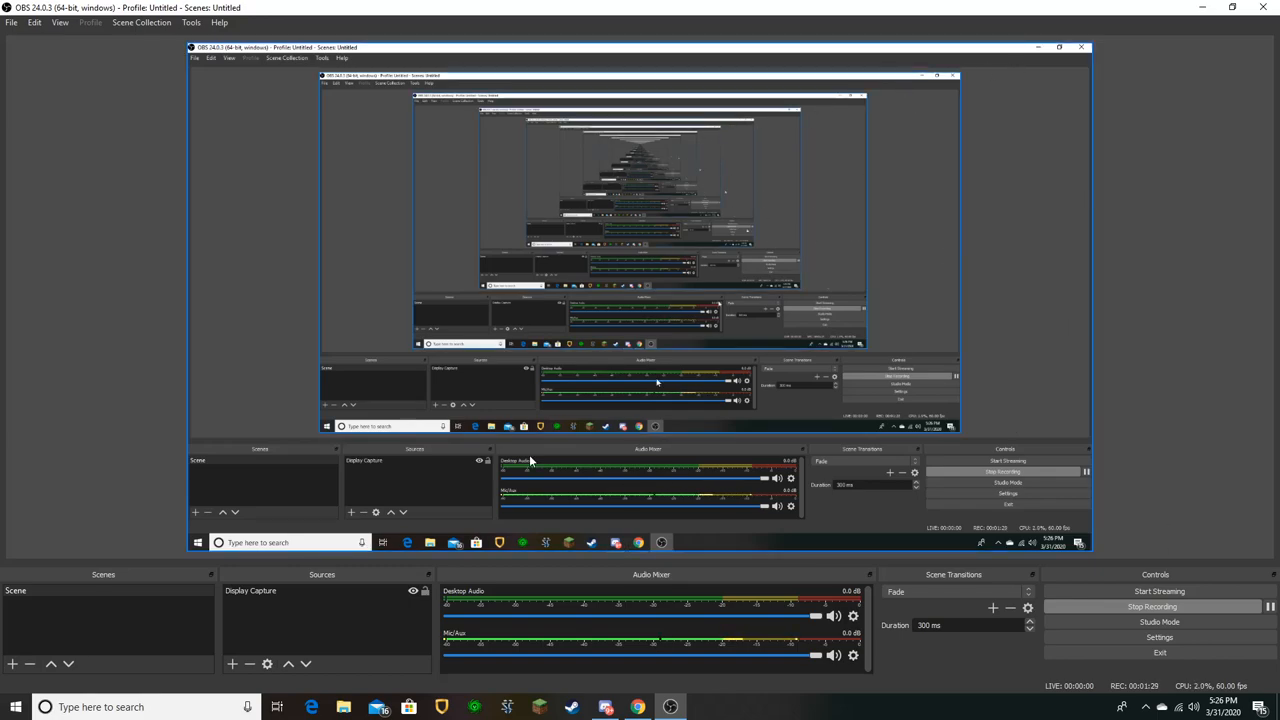
{"action": "mouse_move", "coordinate": [622, 388]}
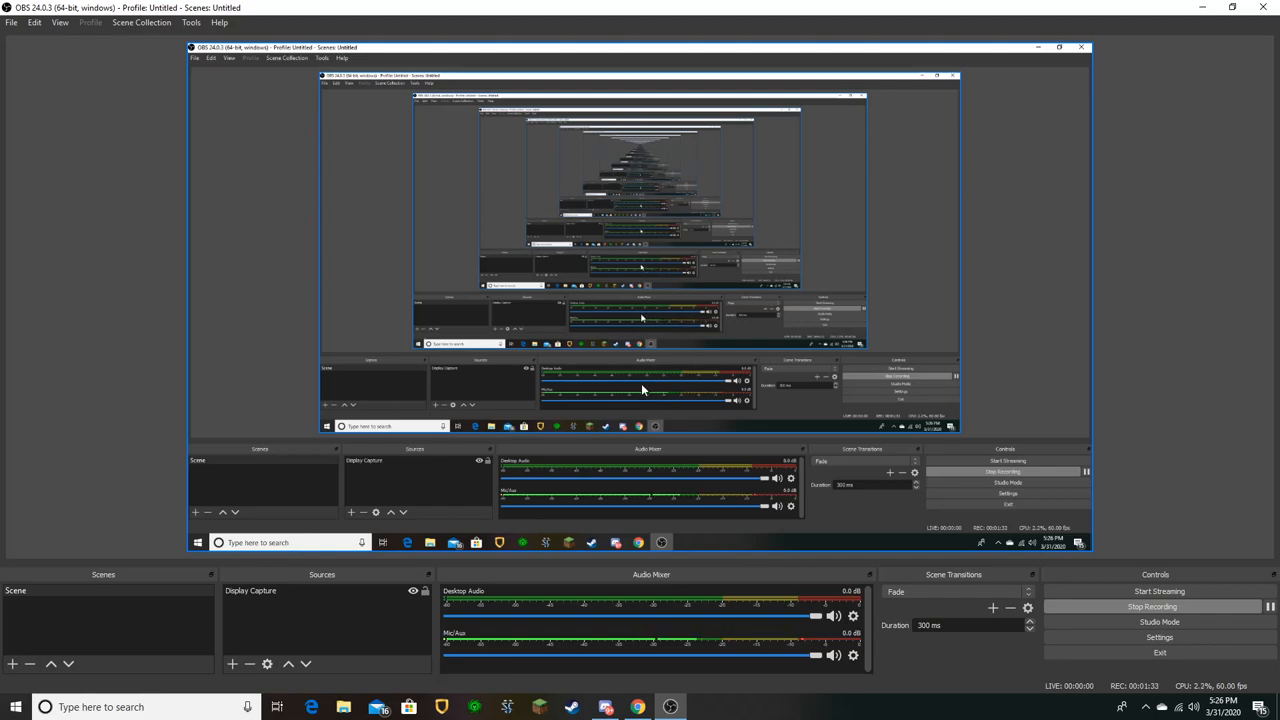
{"action": "mouse_move", "coordinate": [1004, 428]}
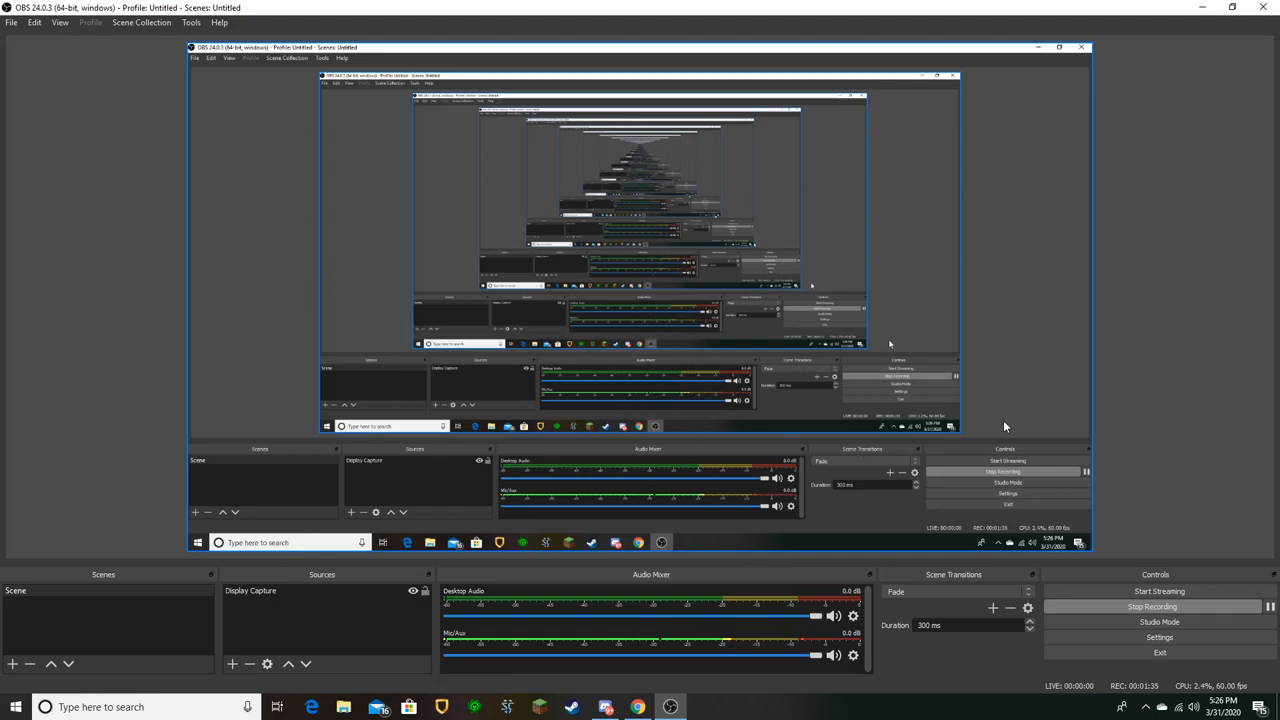